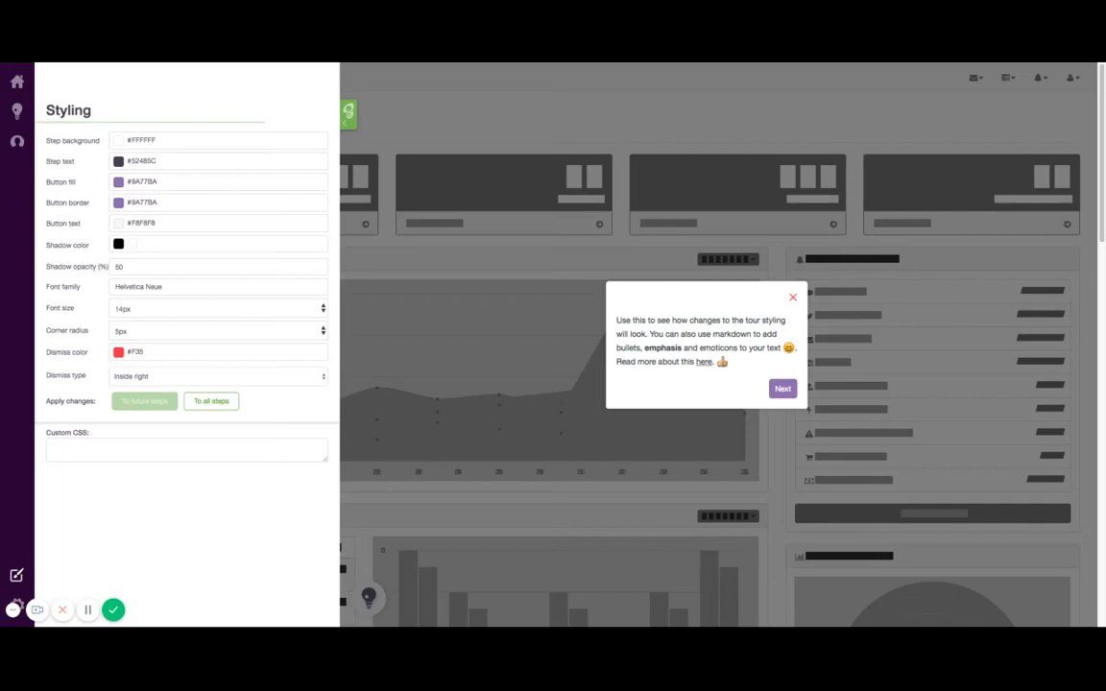
pyautogui.moveTo(136, 471)
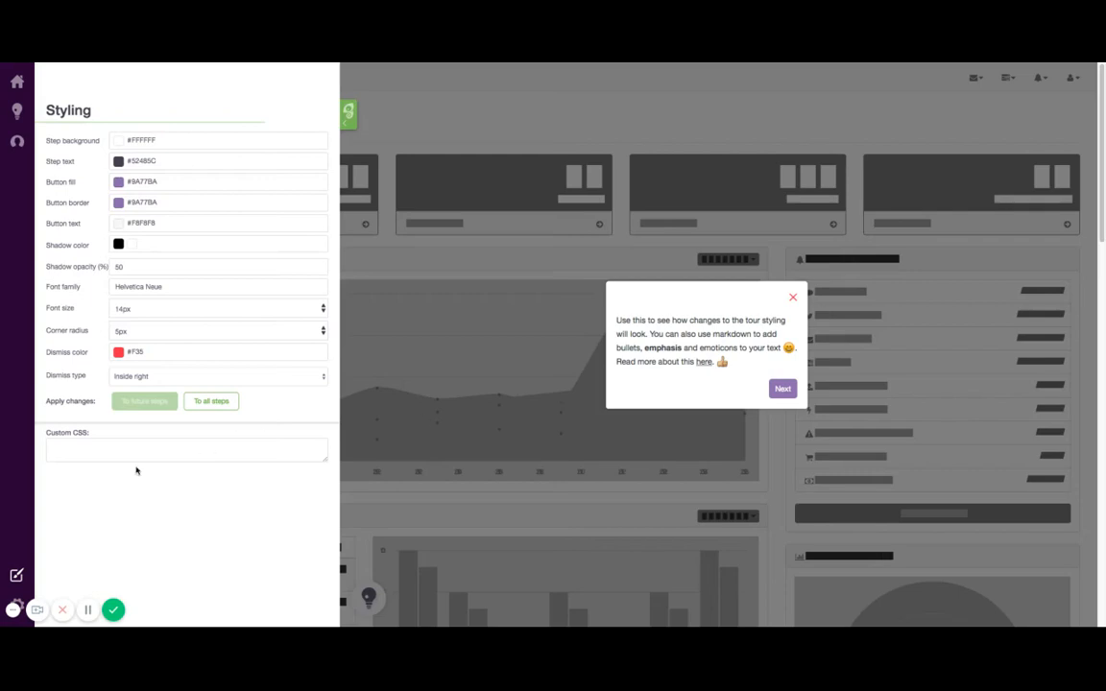
pyautogui.moveTo(15, 576)
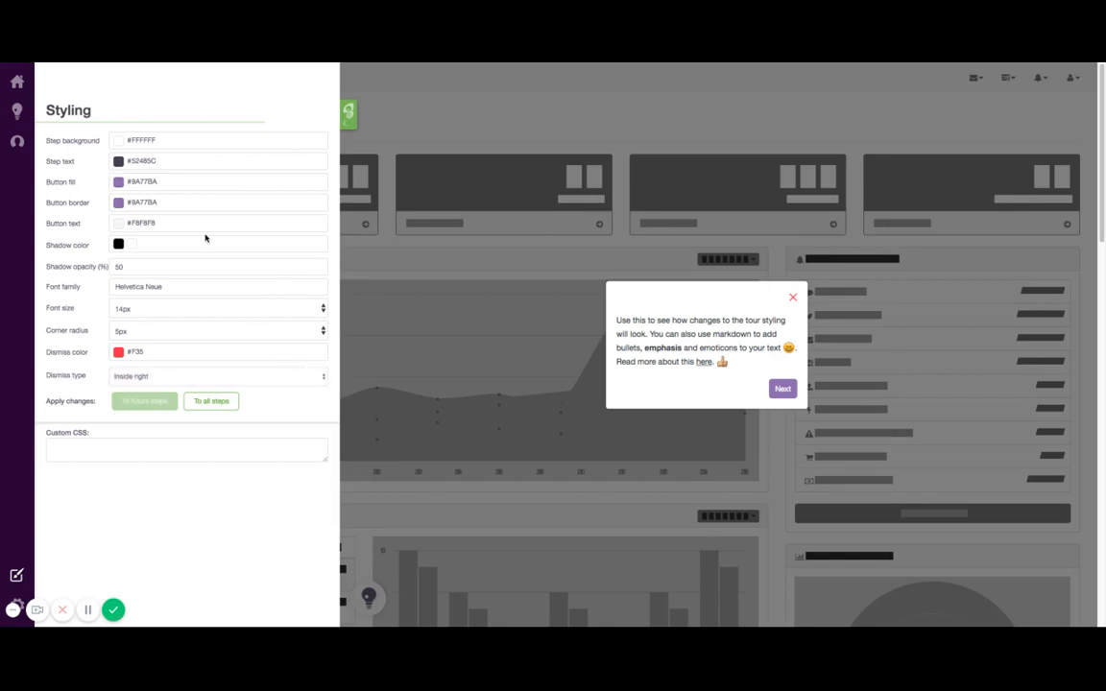
# Set the step background to blue and apply the styling to all steps
pyautogui.click(120, 140)
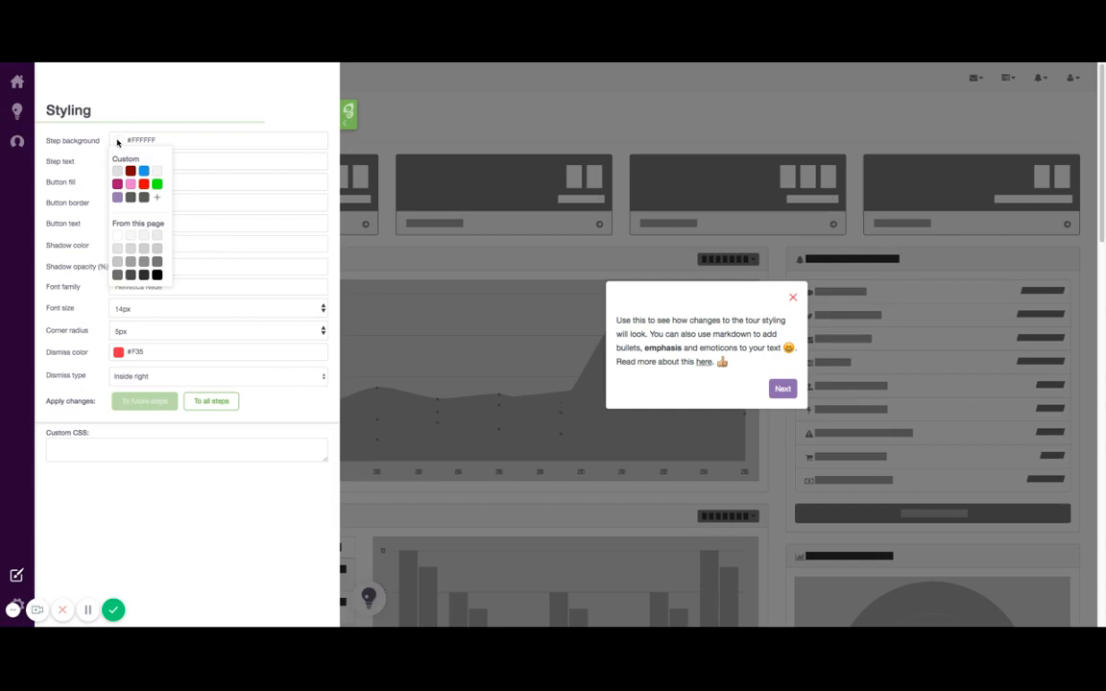
pyautogui.moveTo(127, 219)
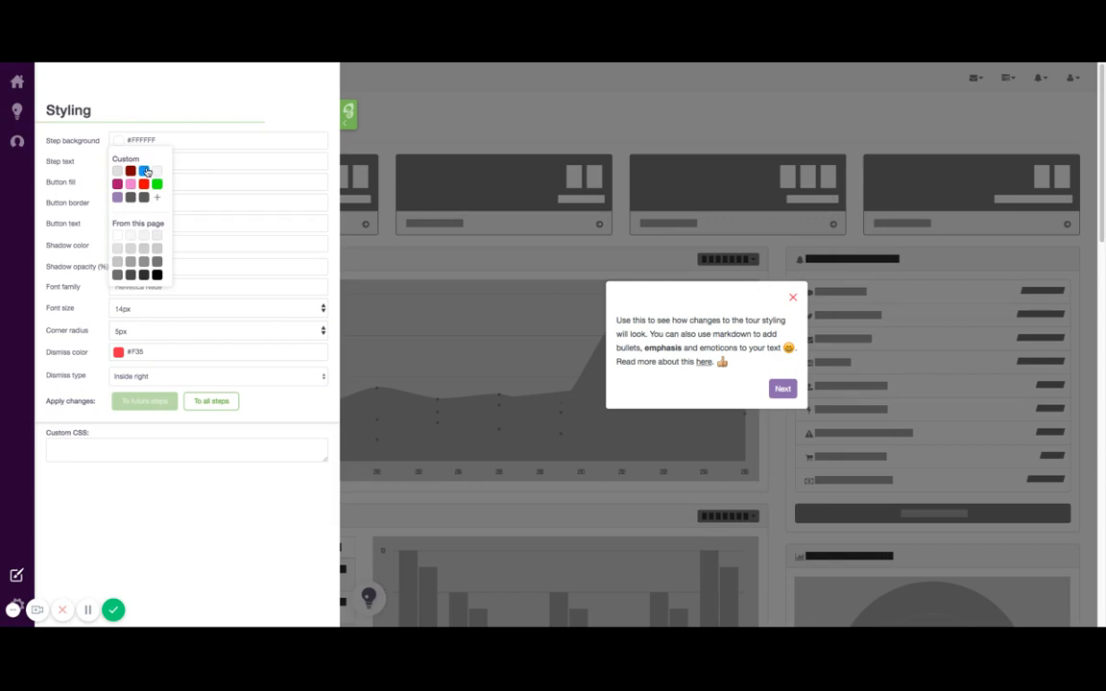
pyautogui.click(146, 171)
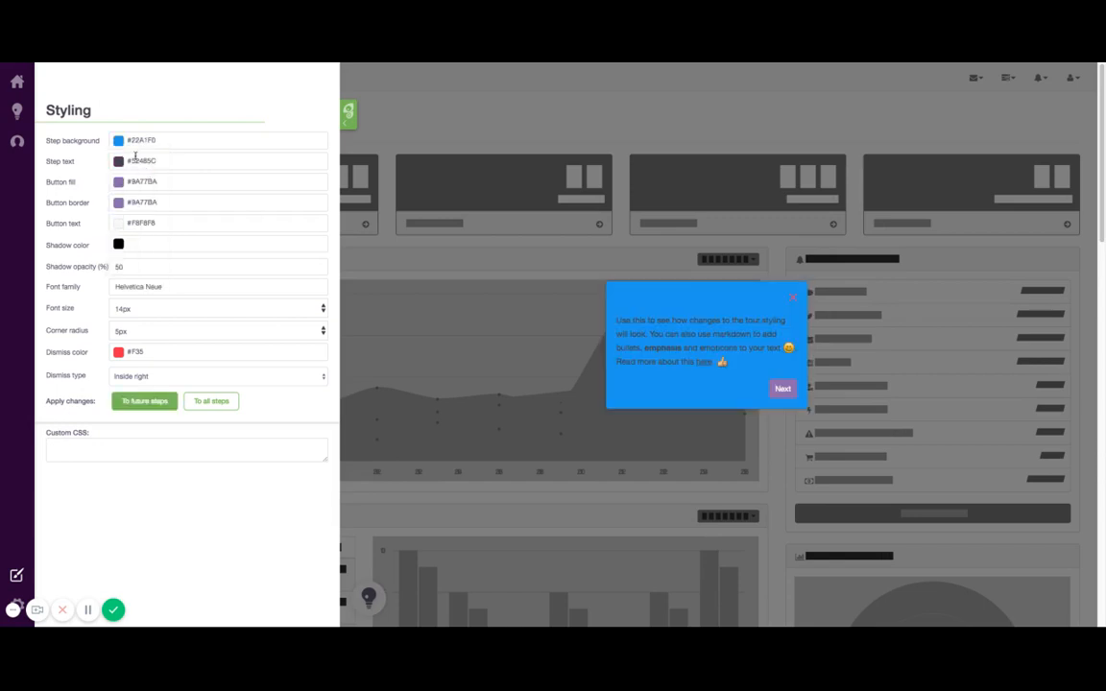
pyautogui.click(144, 401)
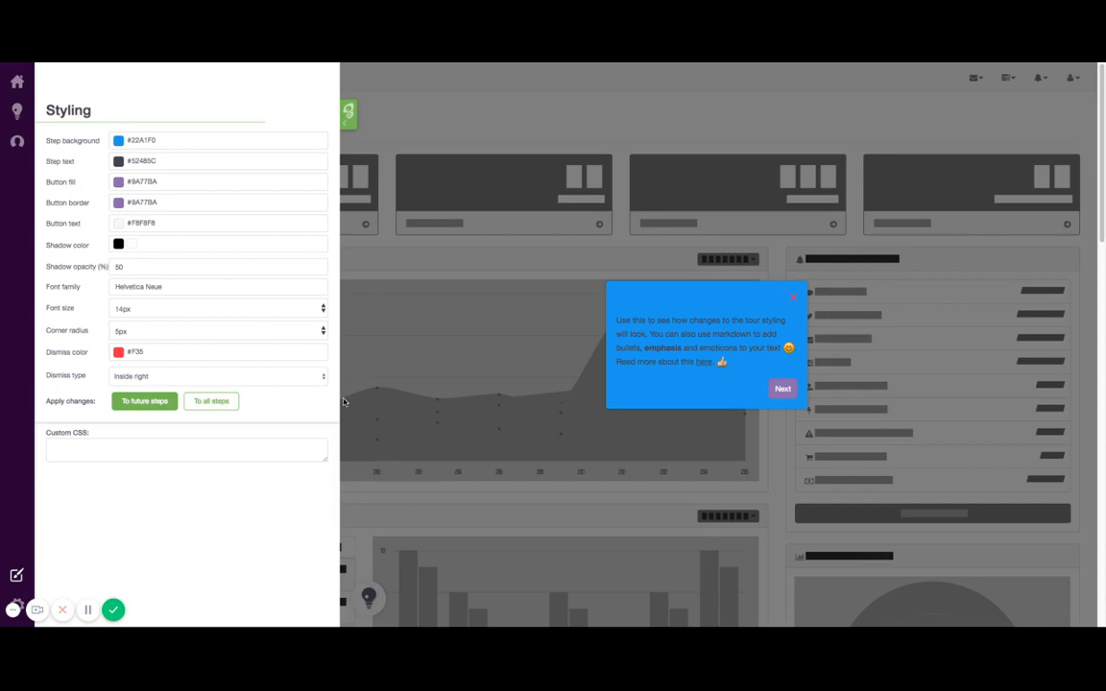
pyautogui.moveTo(370, 409)
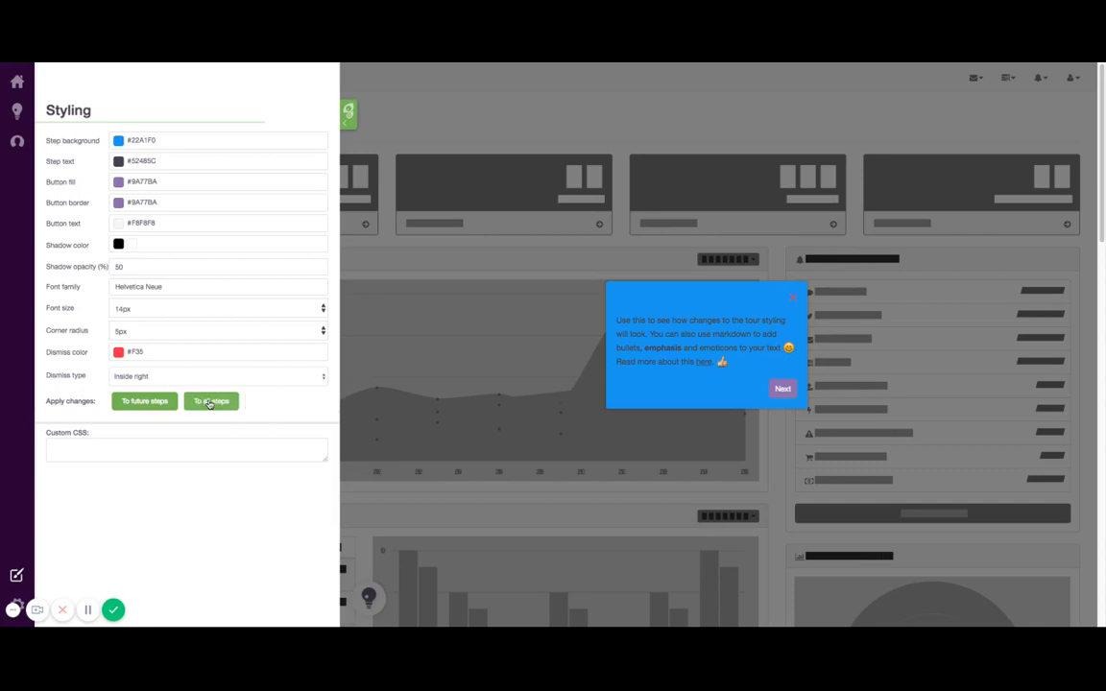
pyautogui.click(144, 401)
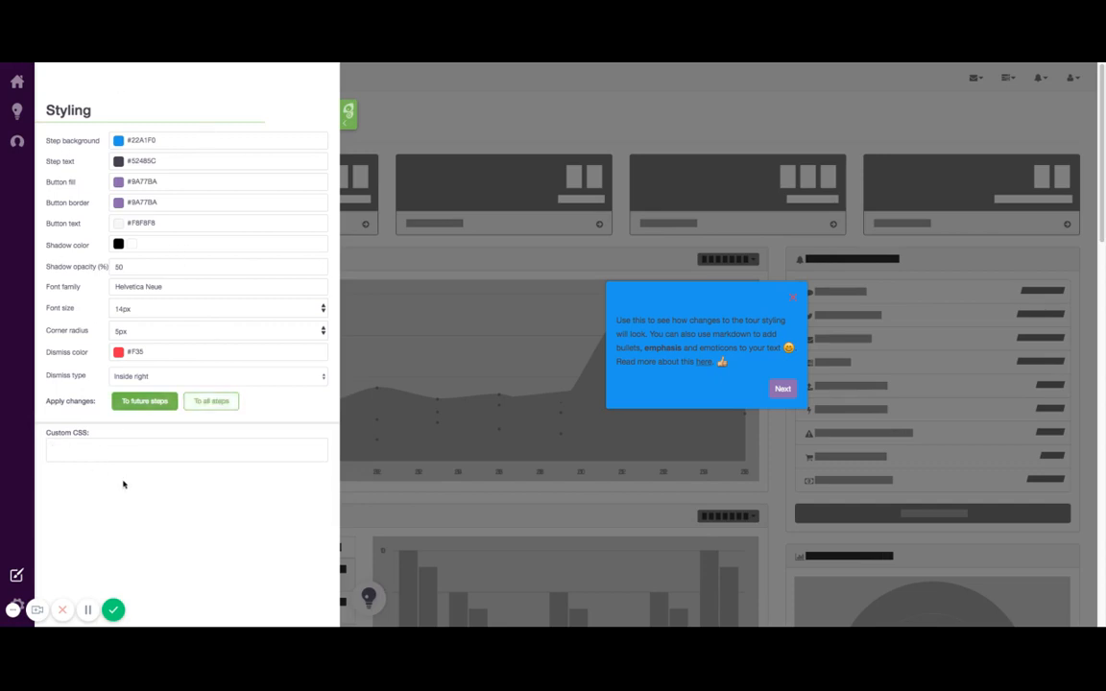
pyautogui.moveTo(123, 484)
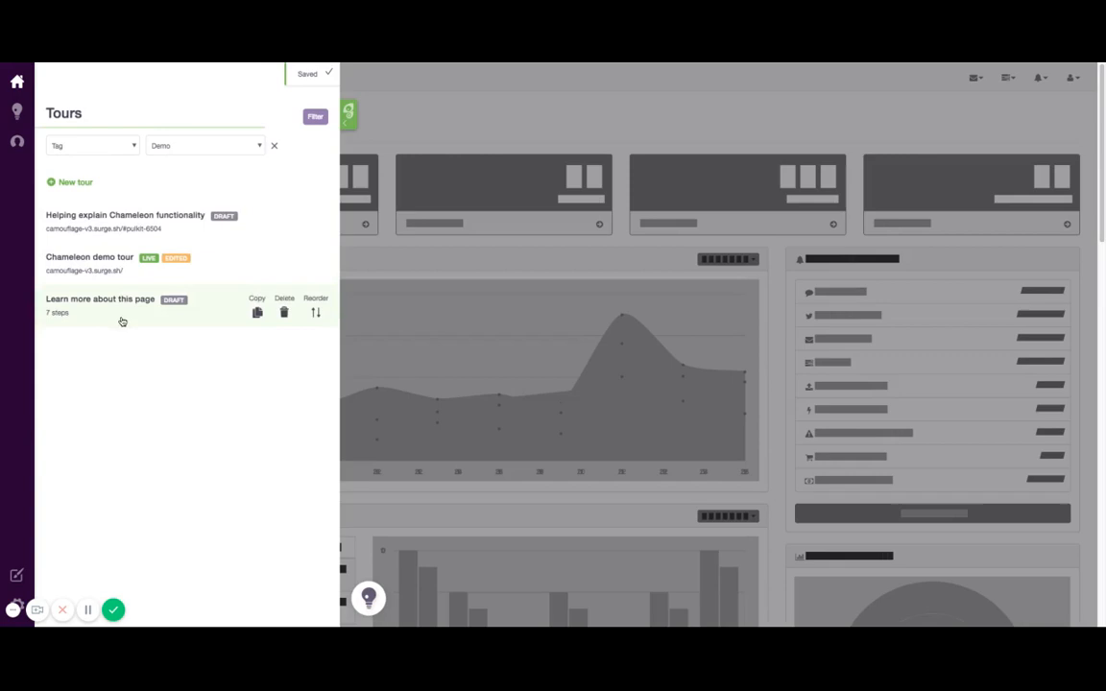
# Open the tour's step and give its tooltip a pink background, starting a markdown header line
pyautogui.click(124, 215)
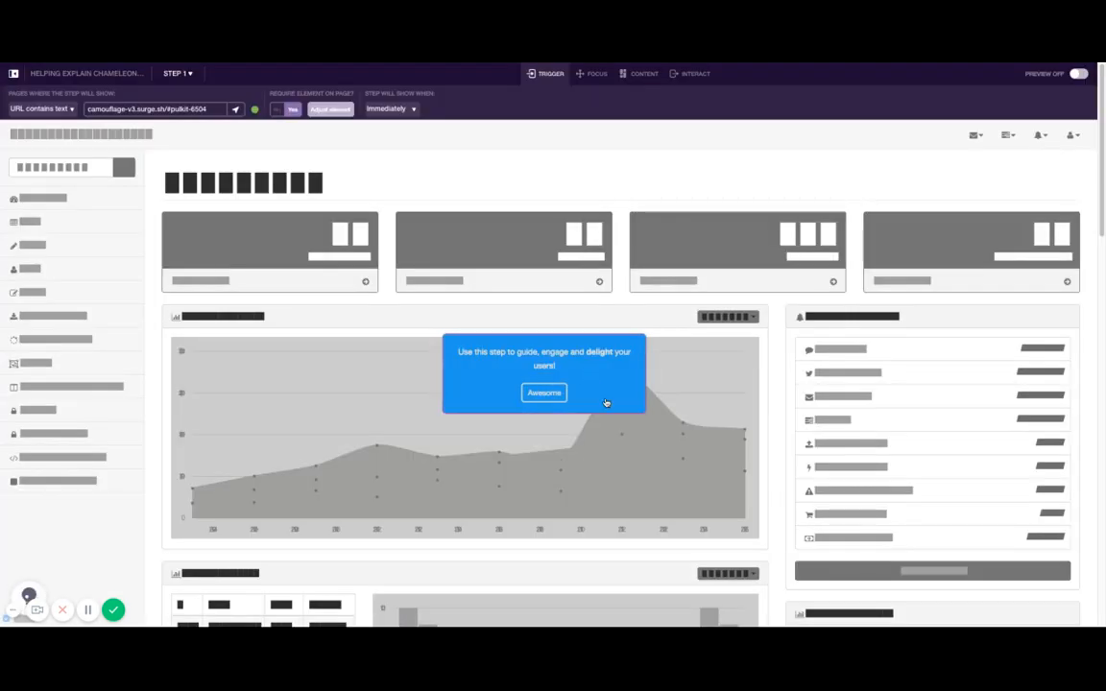
pyautogui.click(645, 73)
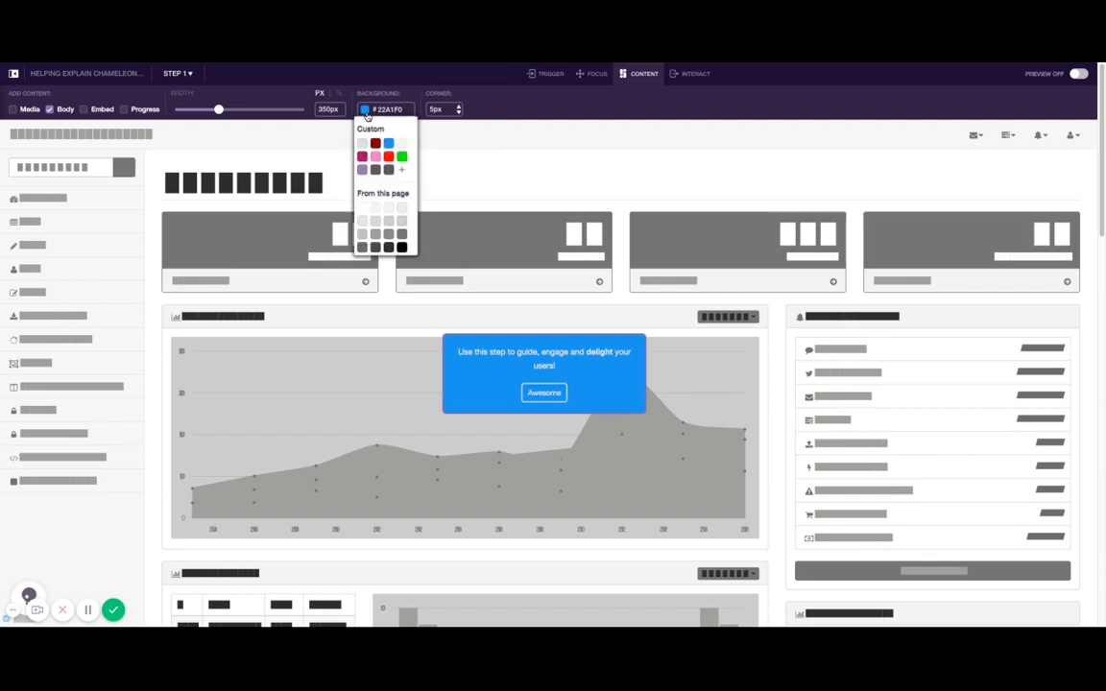
pyautogui.click(400, 155)
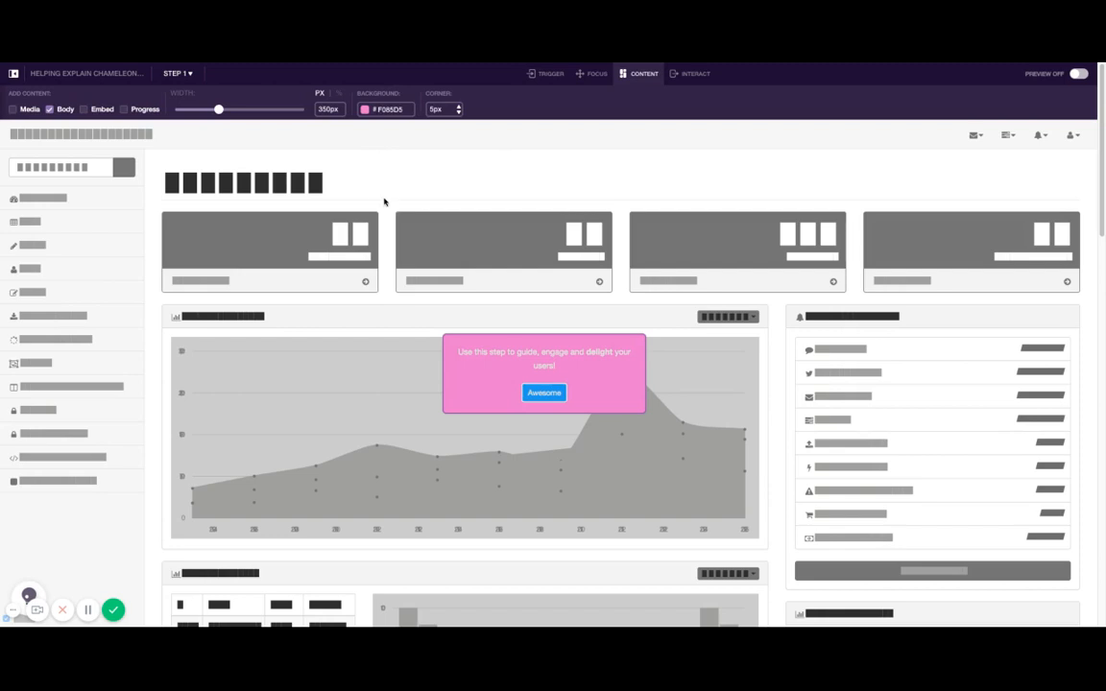
pyautogui.click(544, 357)
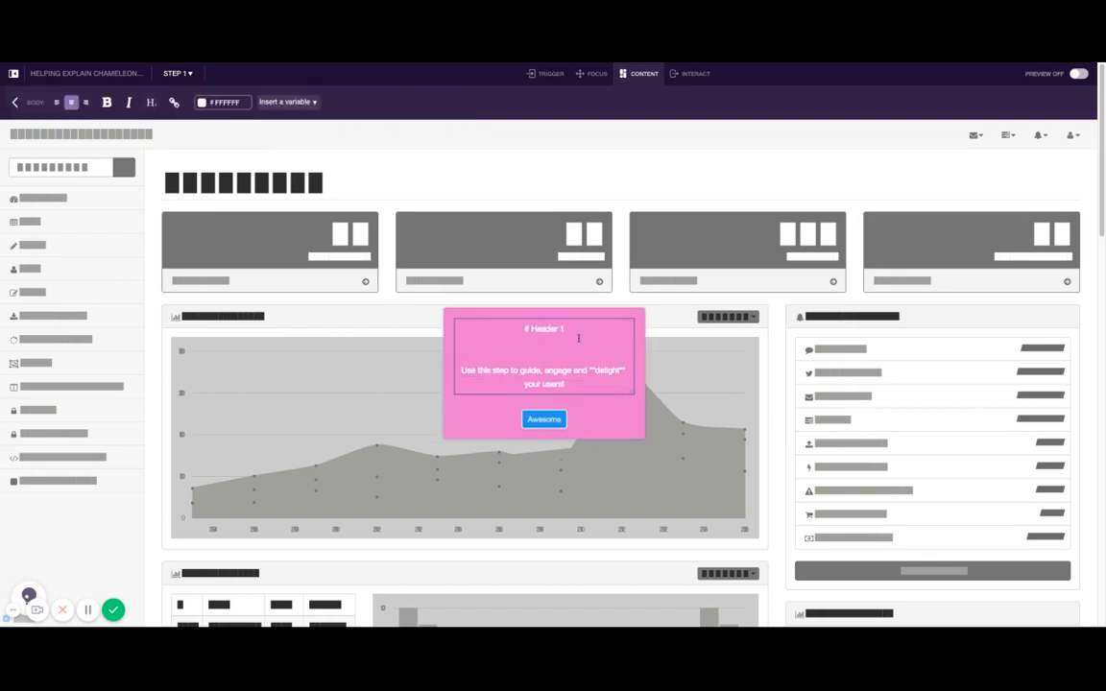
pyautogui.write('### Header 3')
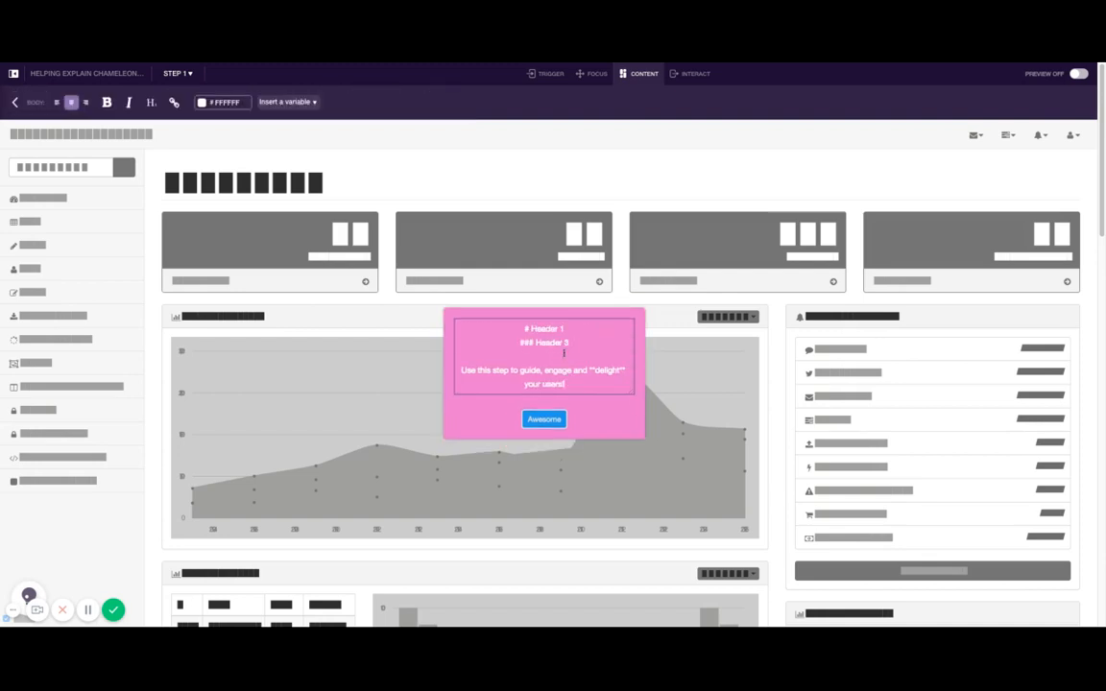
pyautogui.write('#')
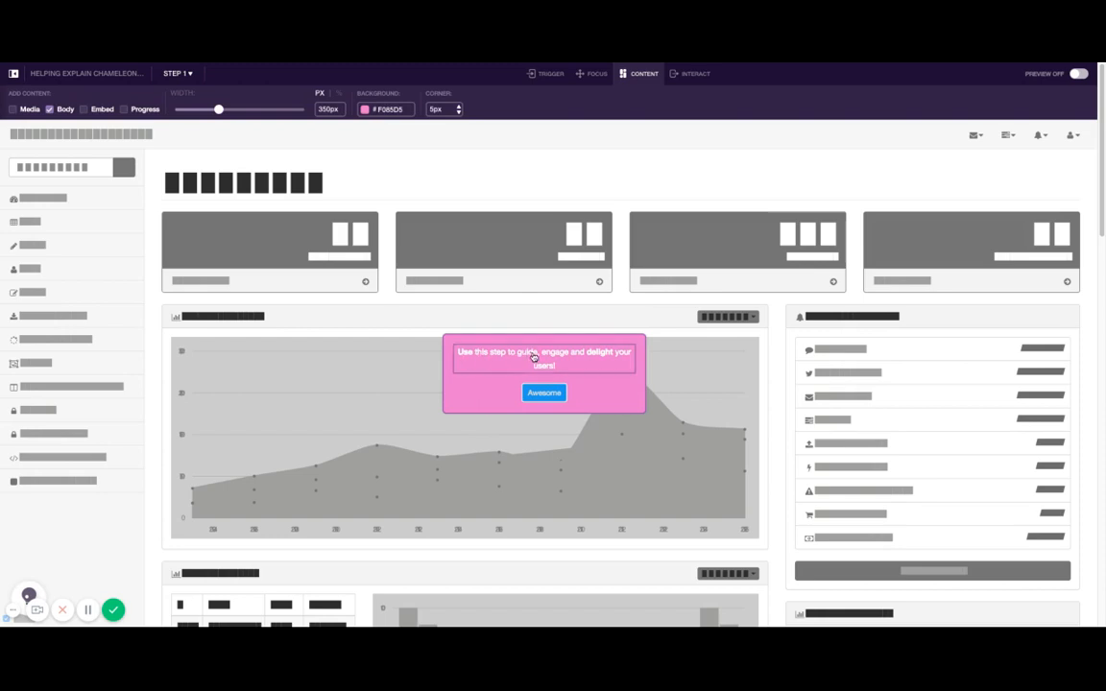
pyautogui.click(363, 108)
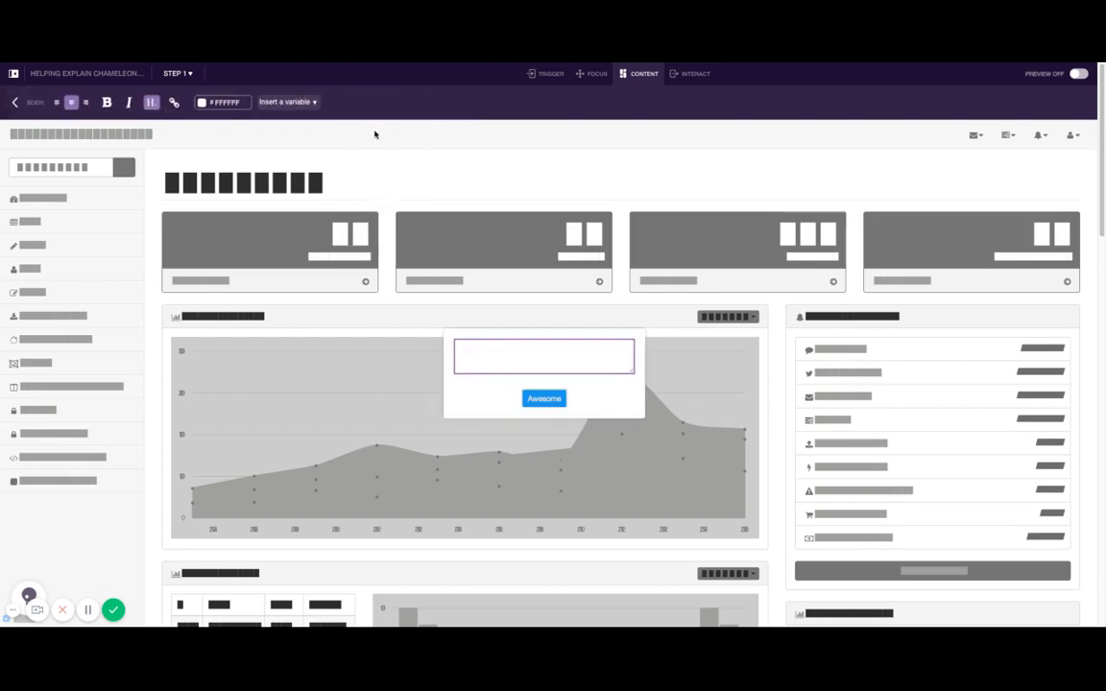
pyautogui.click(201, 101)
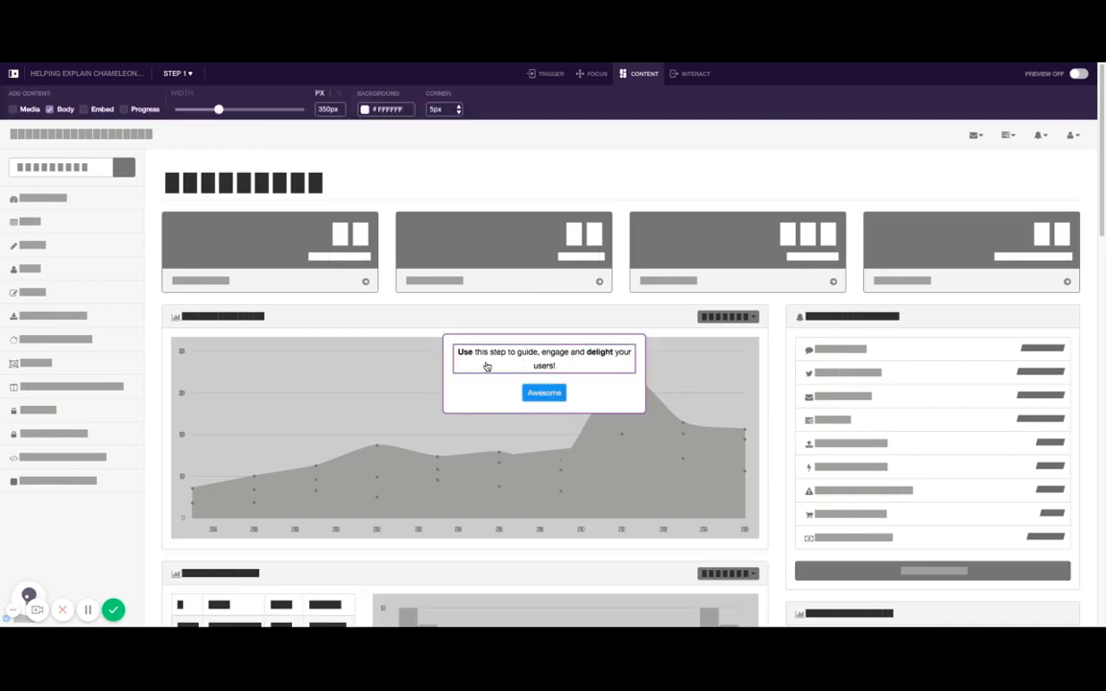
pyautogui.click(545, 357)
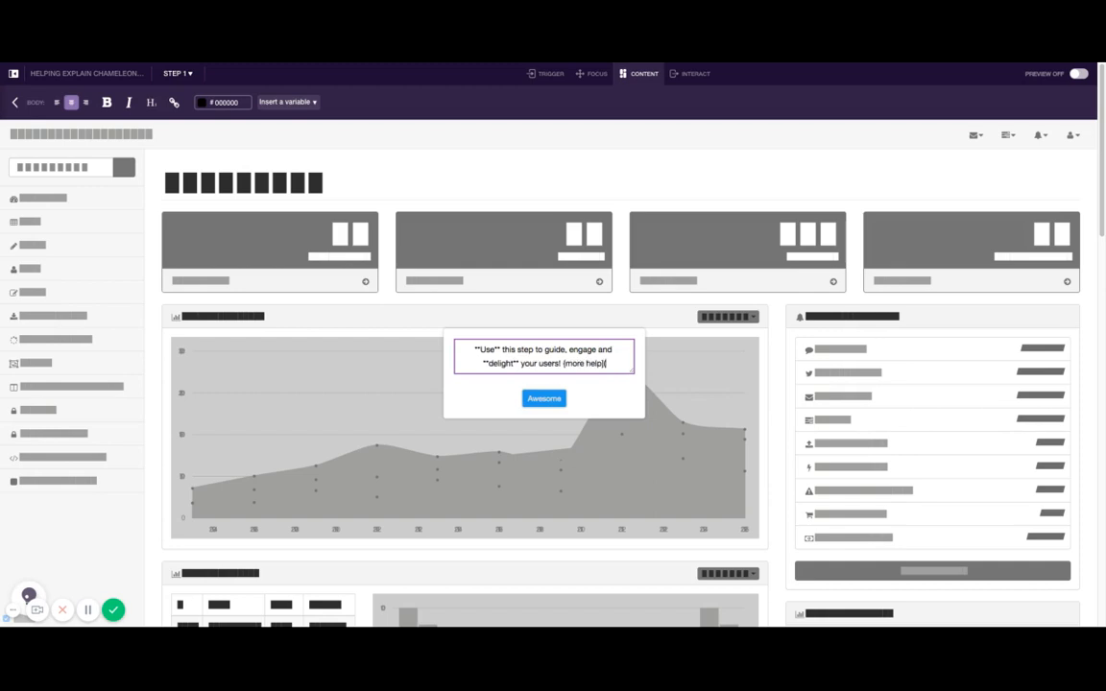
pyautogui.write('(www.trychamele')
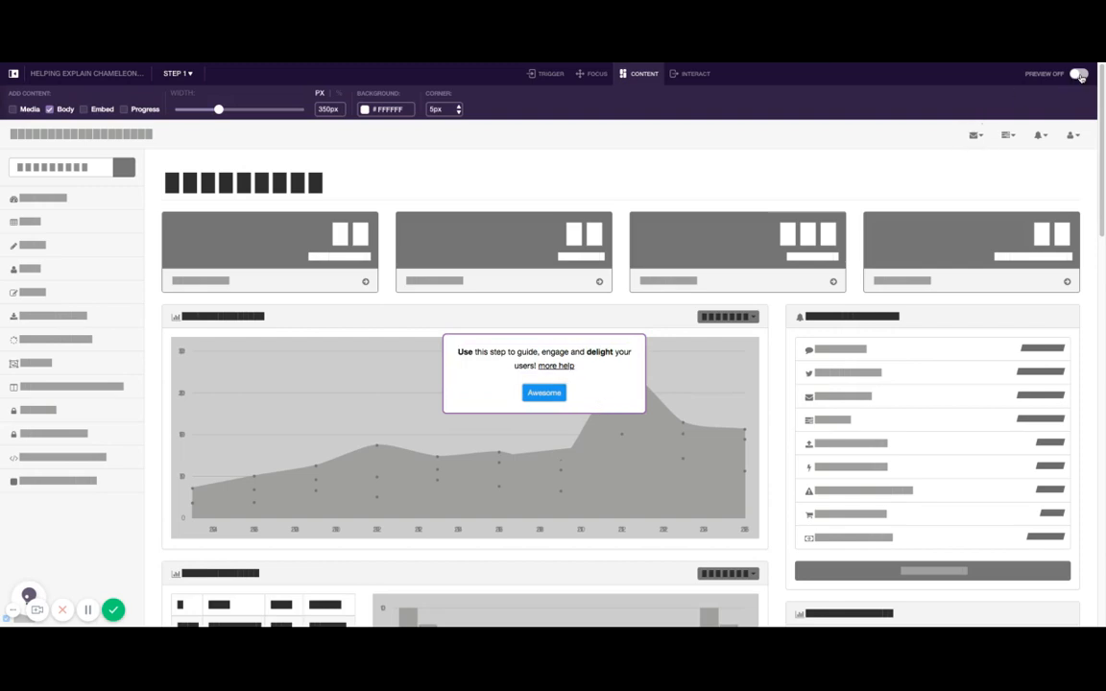
pyautogui.click(1080, 73)
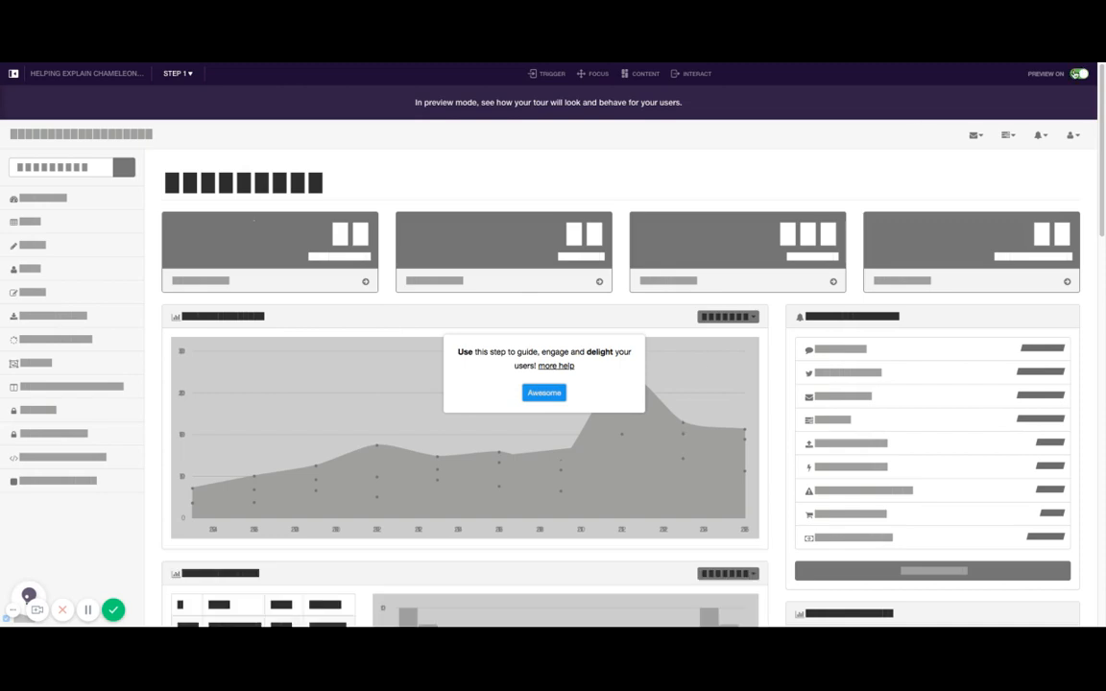
pyautogui.click(646, 73)
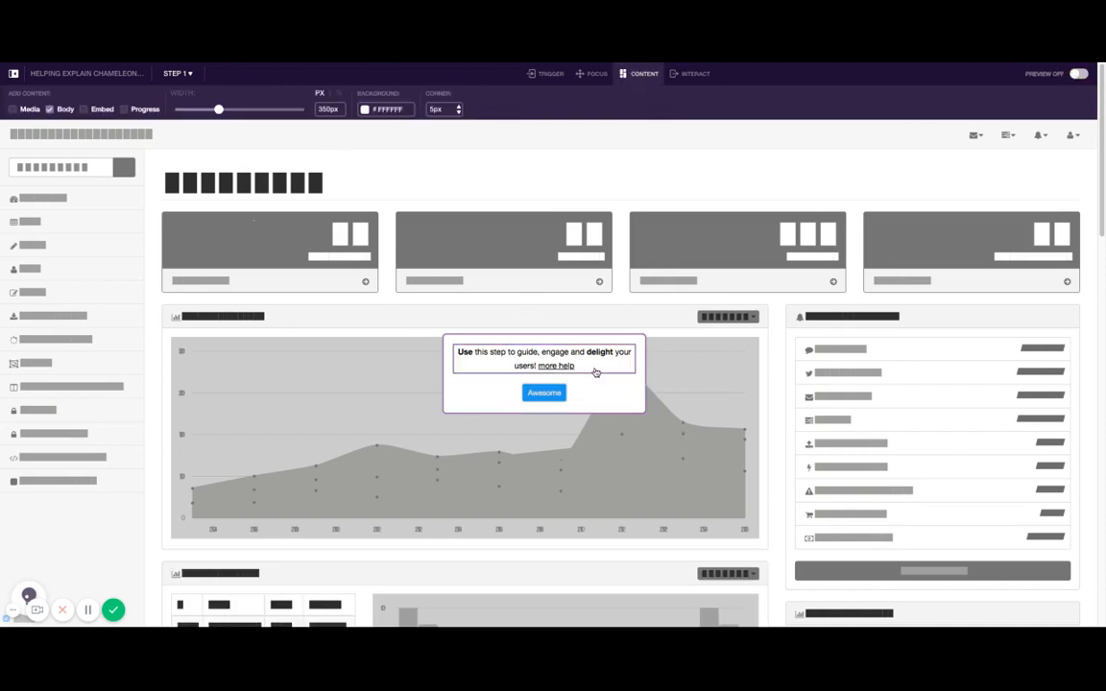
pyautogui.moveTo(624, 374)
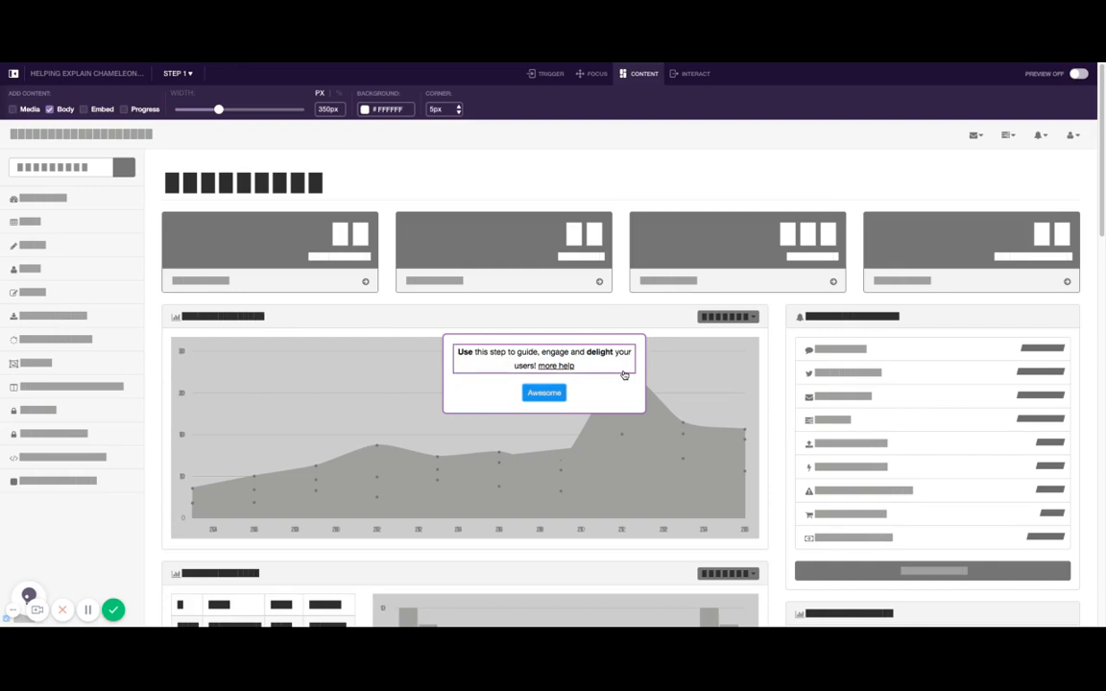